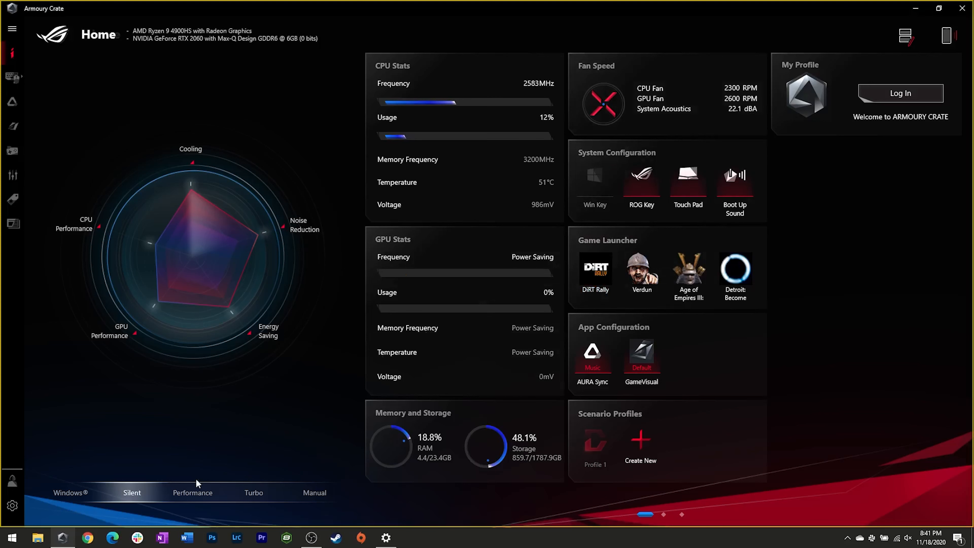
{"action": "mouse_move", "coordinate": [358, 365]}
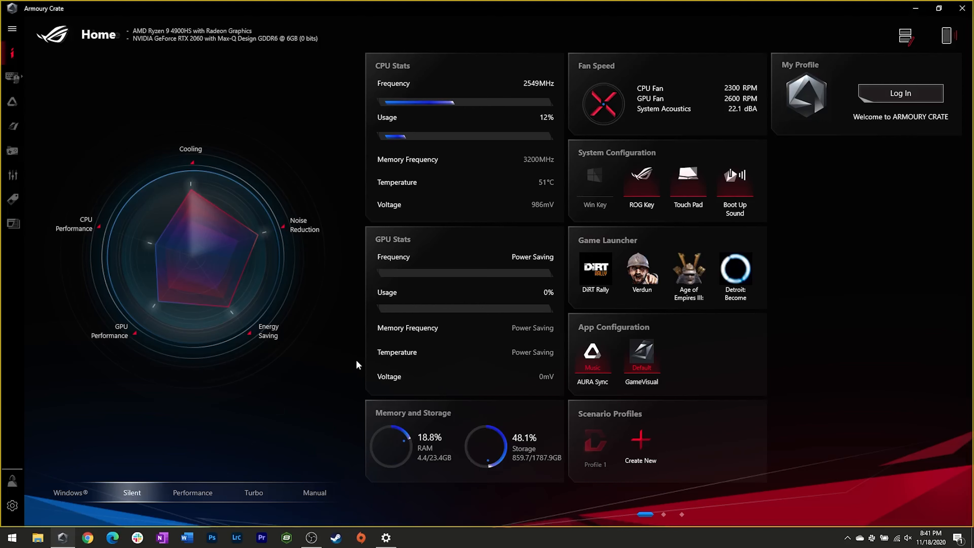
{"action": "mouse_move", "coordinate": [459, 189]}
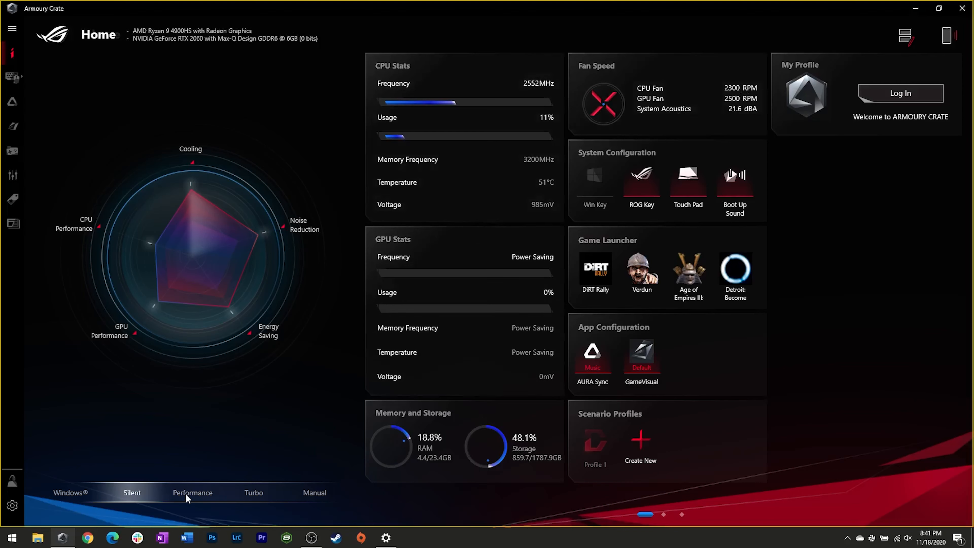
- Switch the laptop's operating mode from Silent to Performance
{"action": "left_click", "coordinate": [193, 492]}
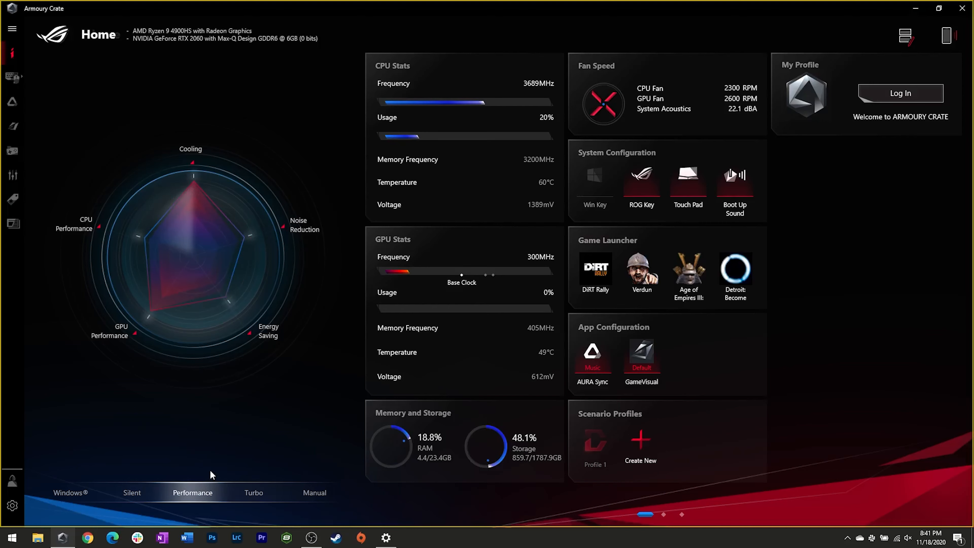
{"action": "mouse_move", "coordinate": [224, 448]}
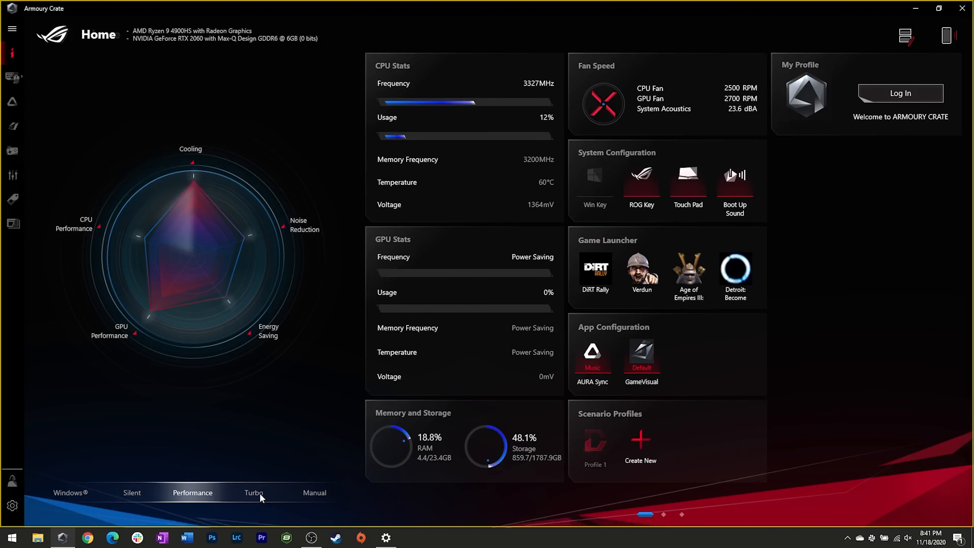
- Switch to Turbo mode, then to Manual mode showing the CPU fan-speed curve
{"action": "left_click", "coordinate": [254, 493]}
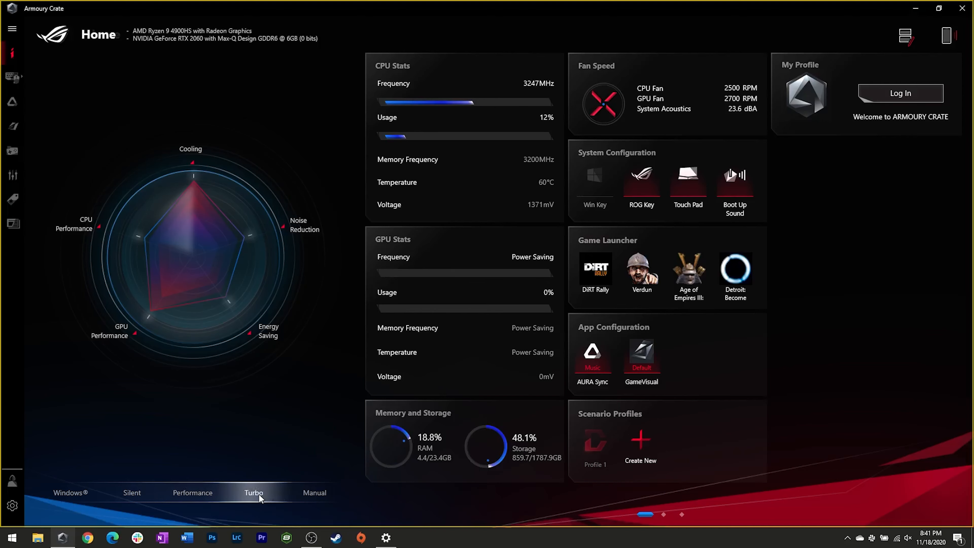
{"action": "left_click", "coordinate": [254, 492]}
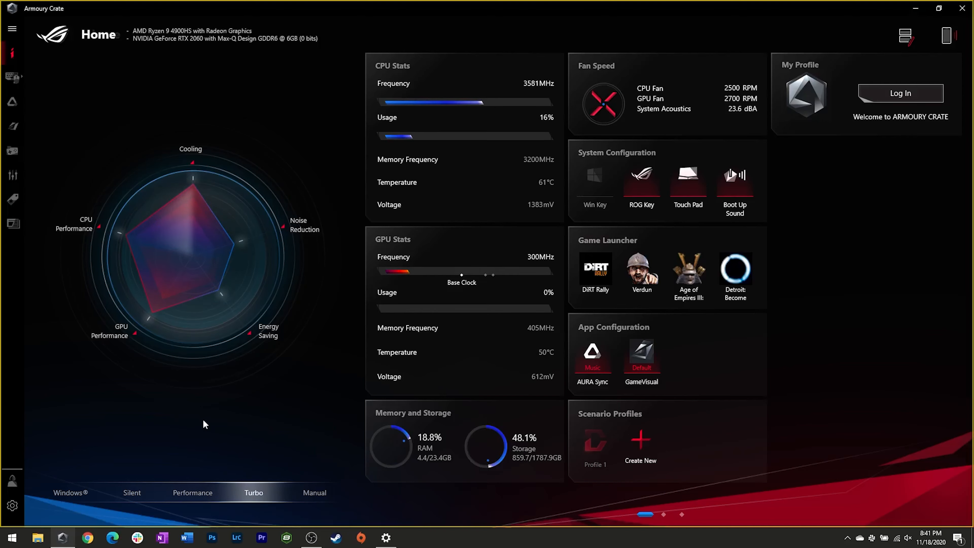
{"action": "mouse_move", "coordinate": [126, 242]}
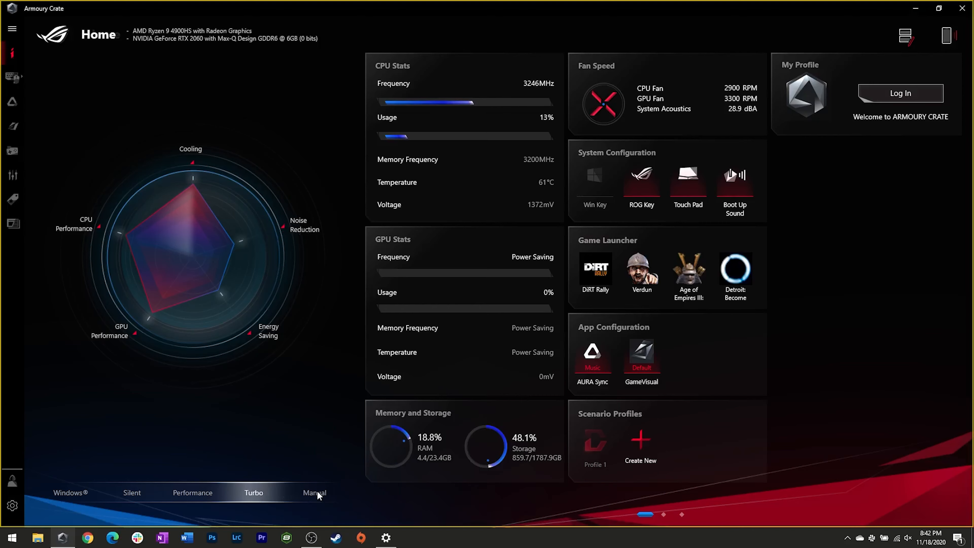
{"action": "left_click", "coordinate": [314, 493]}
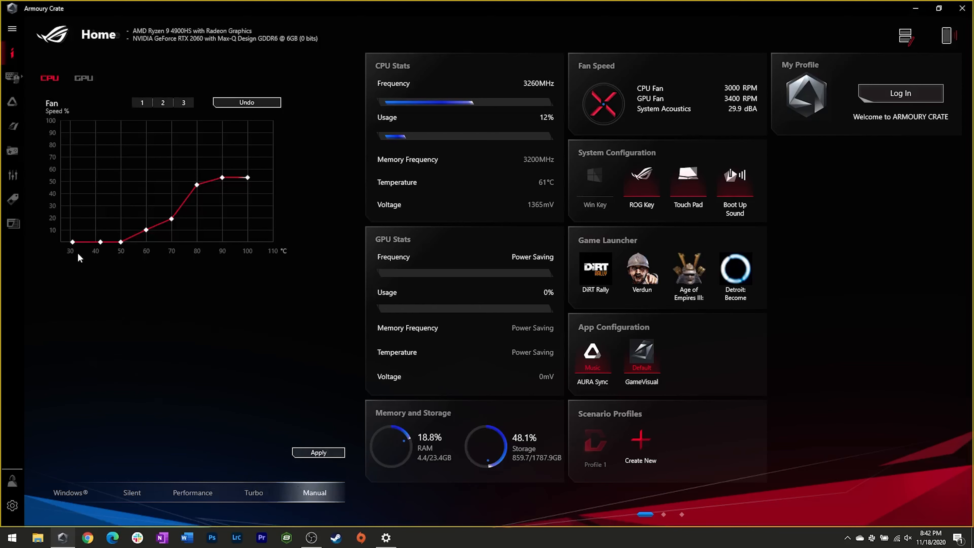